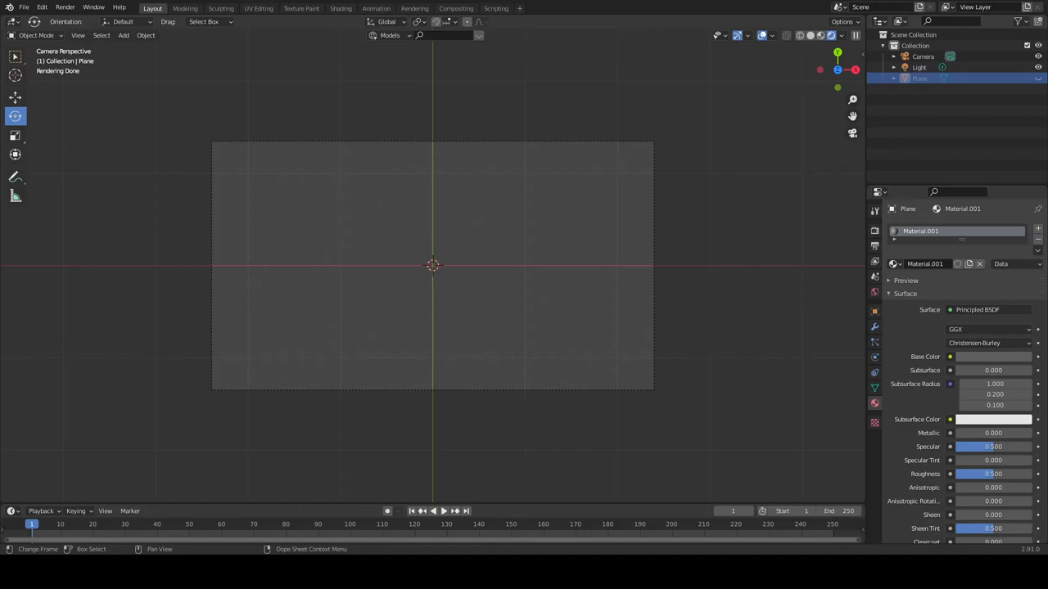
mouse_move(330, 543)
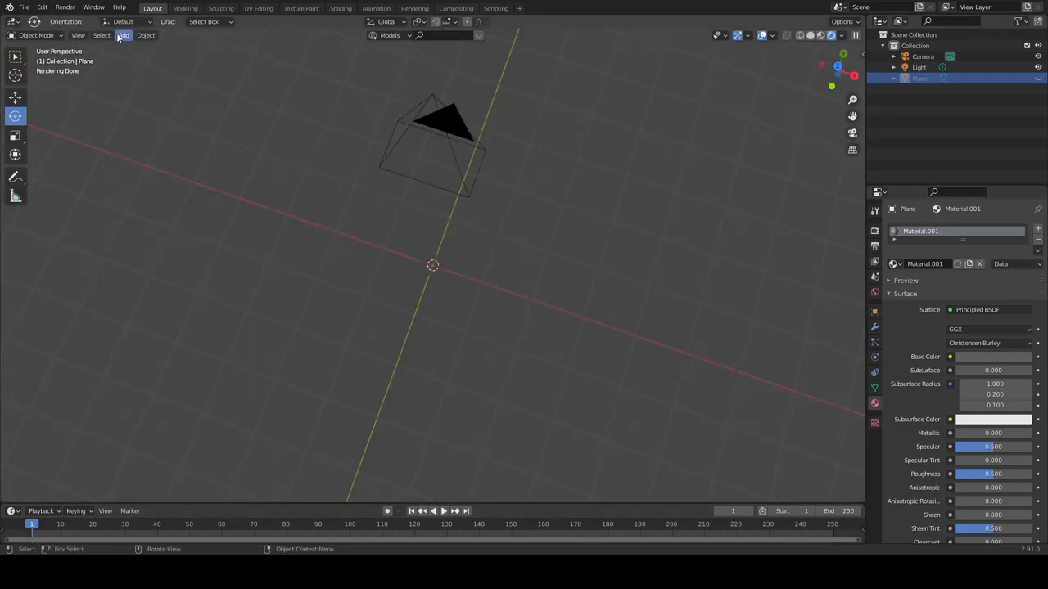
Add a new 2 m plane (Plane.001) at the origin and enter Edit Mode.
left_click(123, 35)
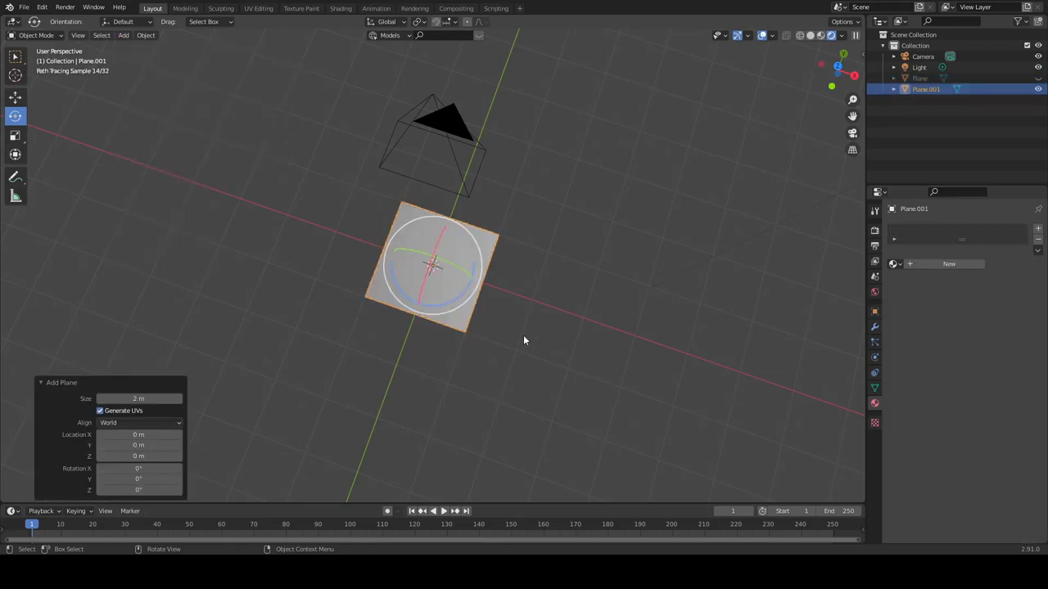
key("Tab")
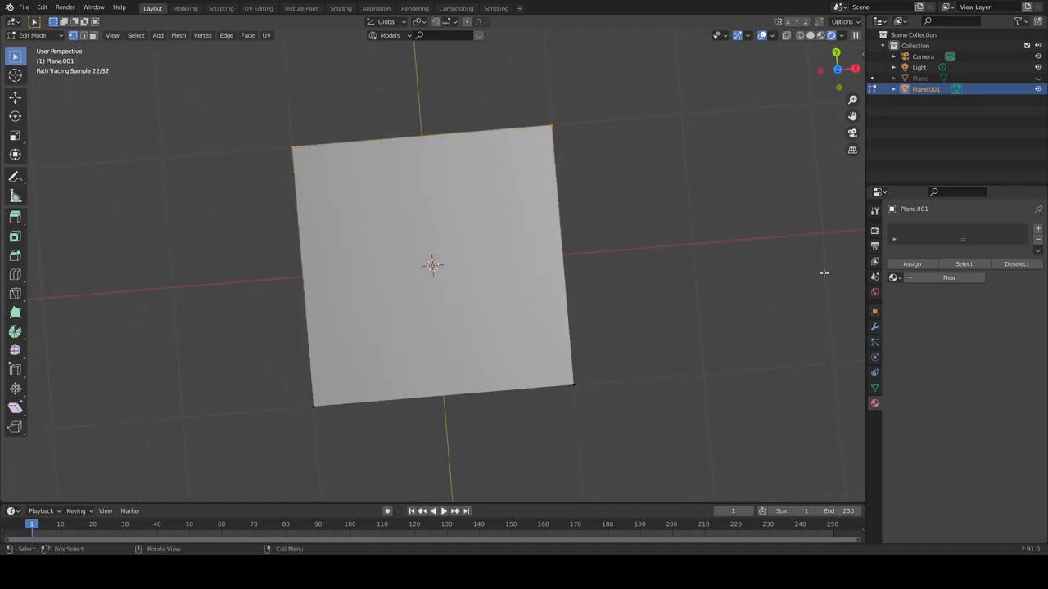
mouse_move(830, 59)
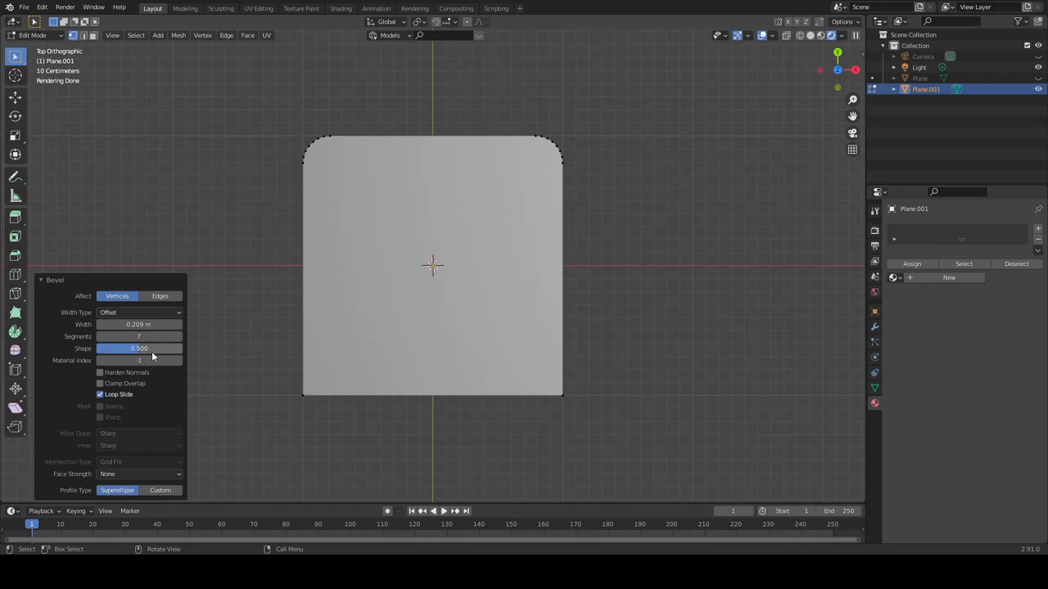
Drag the bevel Shape slider down so the corners curve inward.
left_click_drag(139, 348, 103, 347)
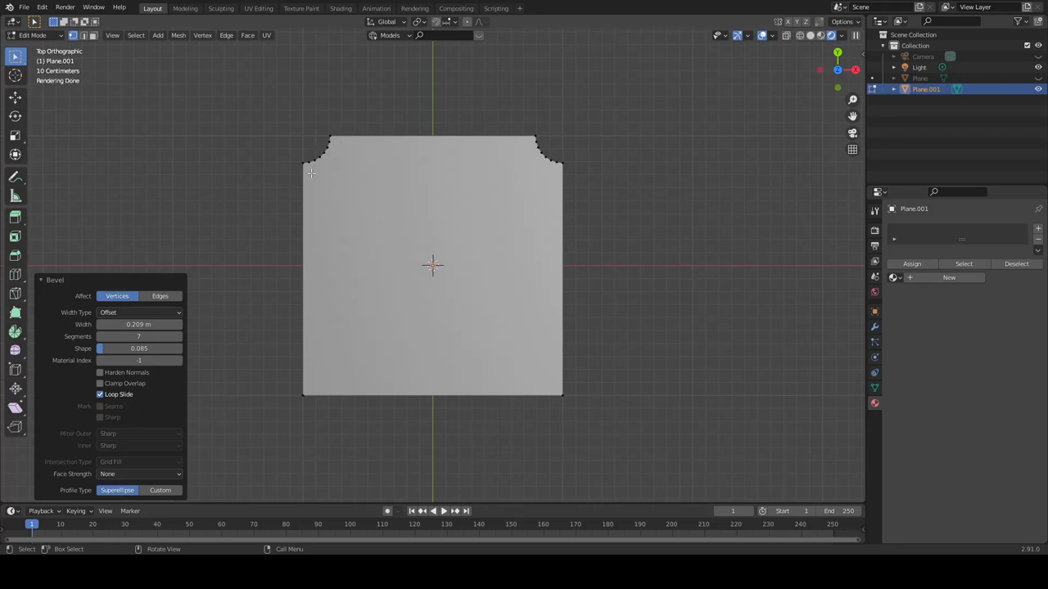
mouse_move(138, 348)
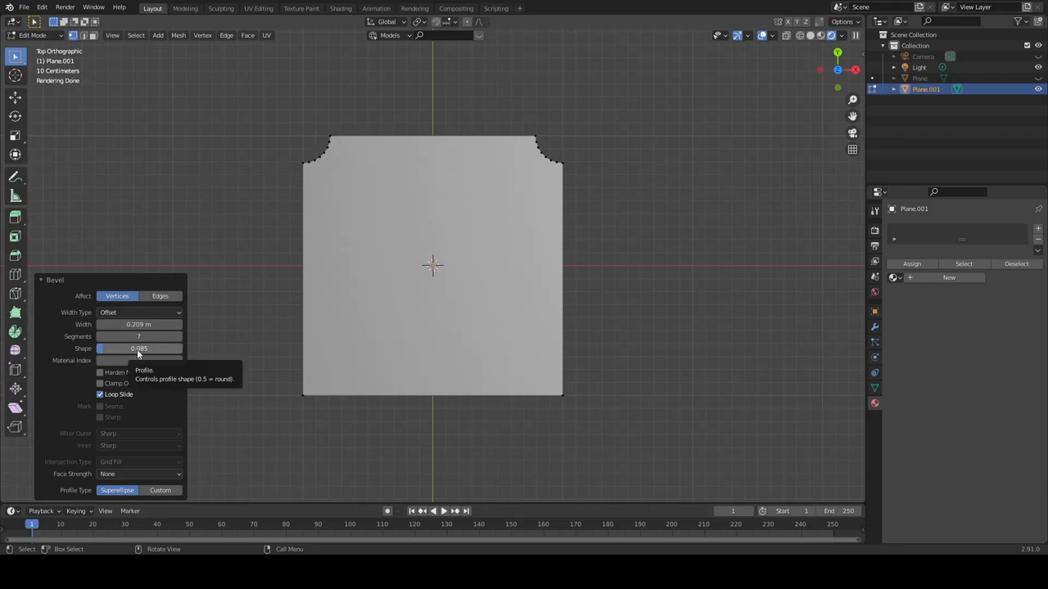
Set the bevel profile Shape value back to 0.5 for convex rounded corners.
left_click(194, 342)
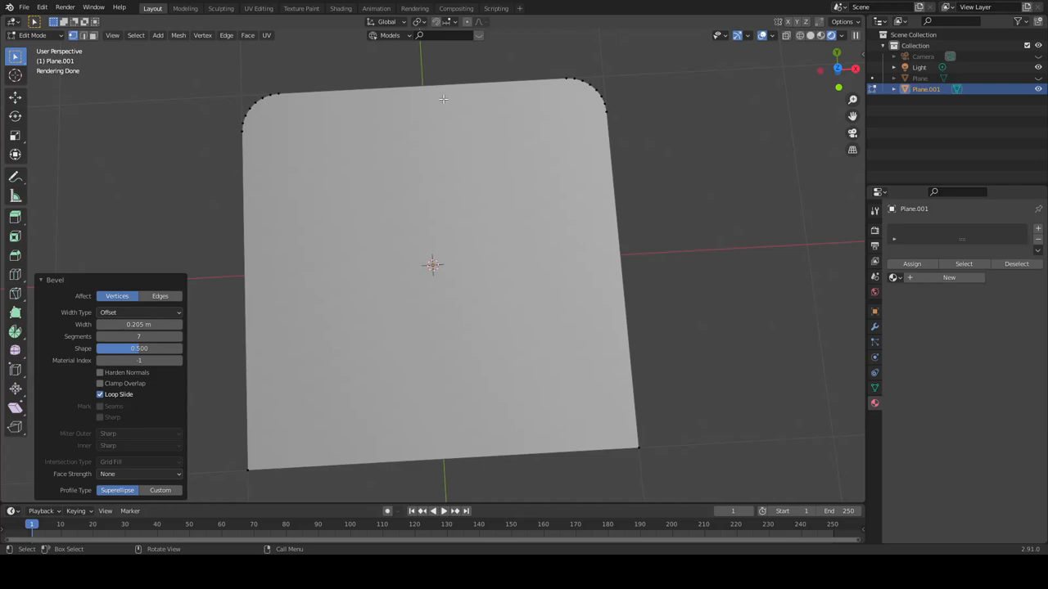
mouse_move(415, 318)
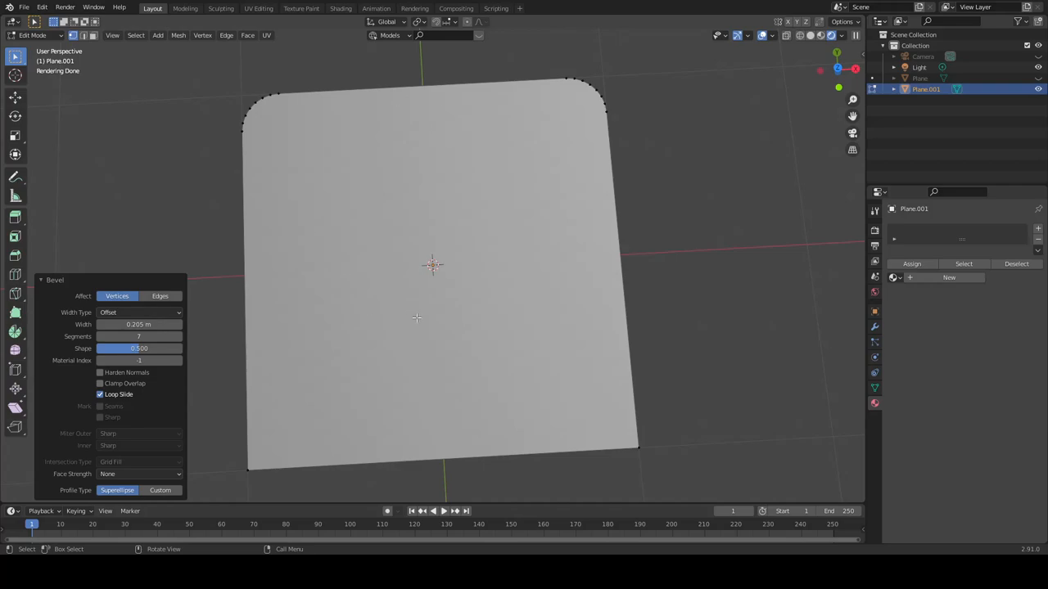
mouse_move(318, 429)
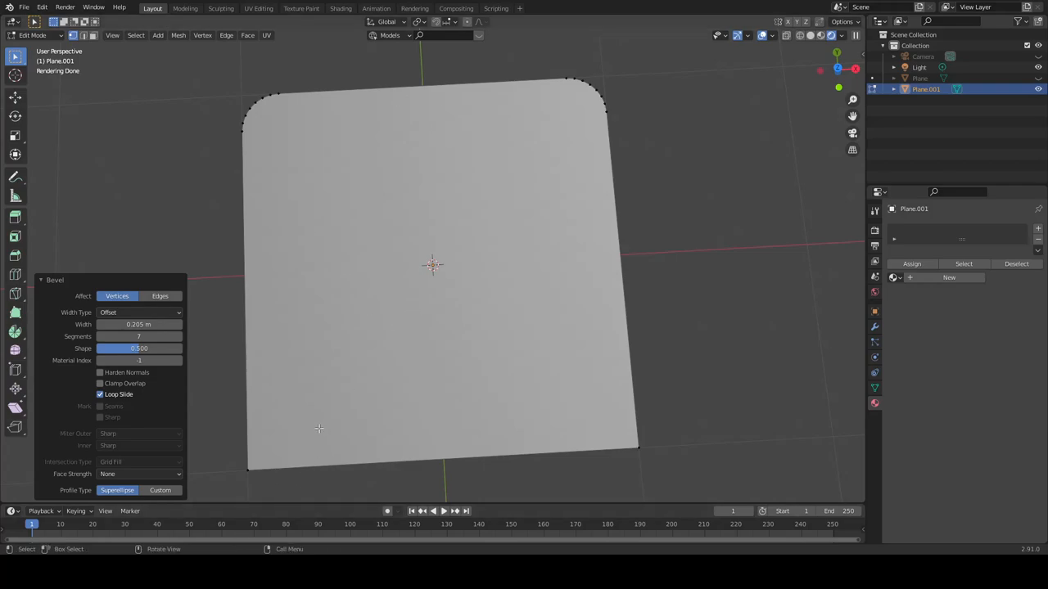